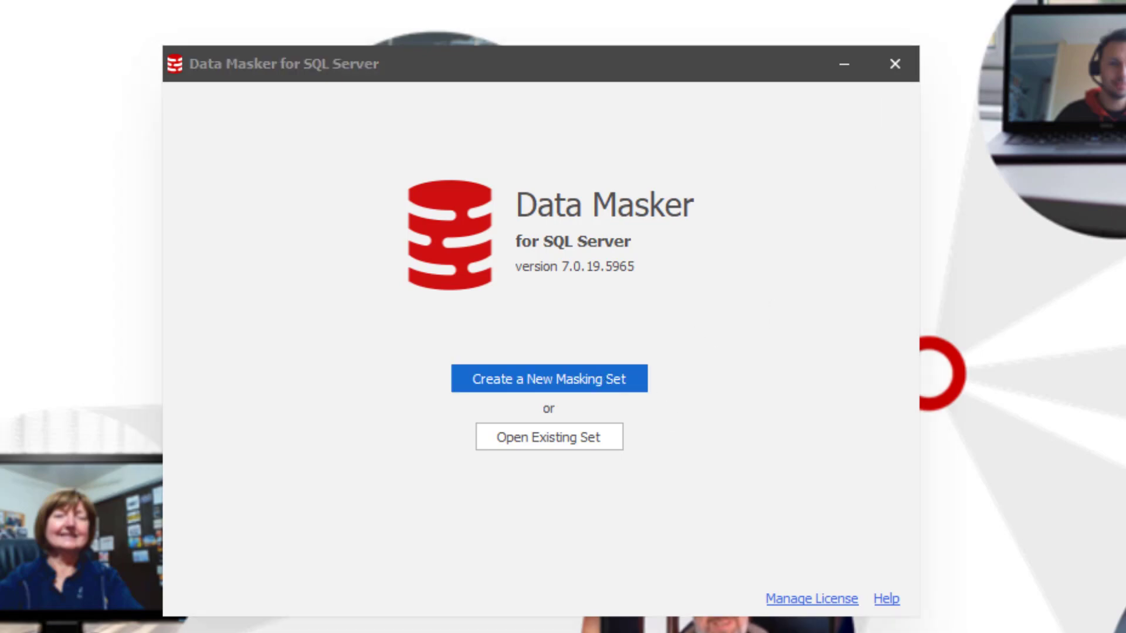
Start a new masking set against server 35.193.17.199 using SQL Server login 'sqlserv' with the password remembered
click(549, 379)
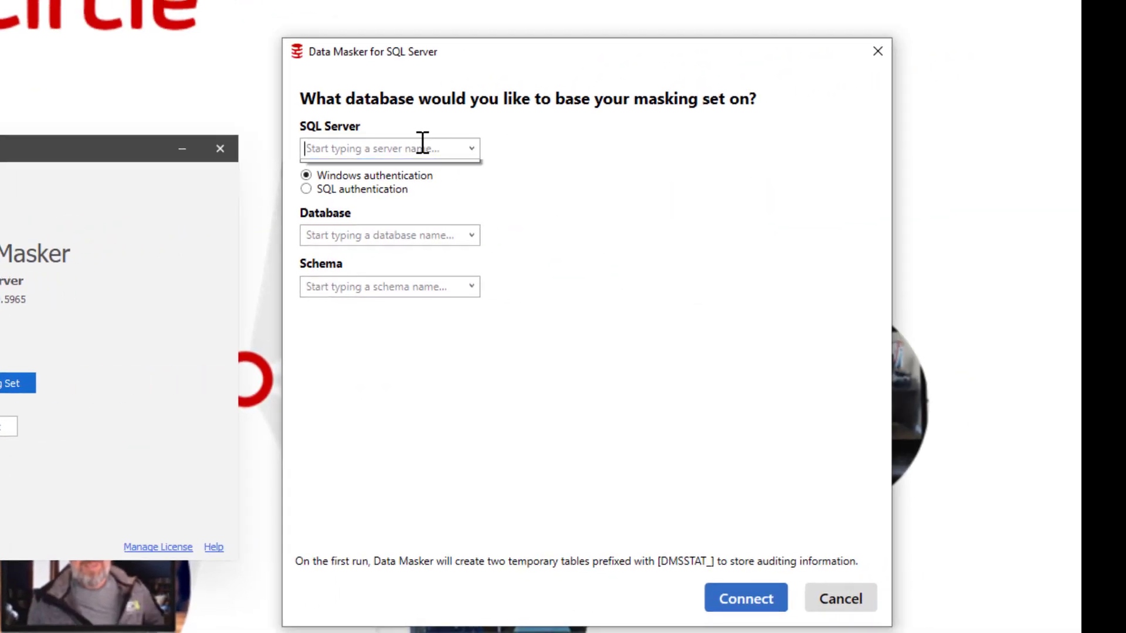
text(35.193.17.199)
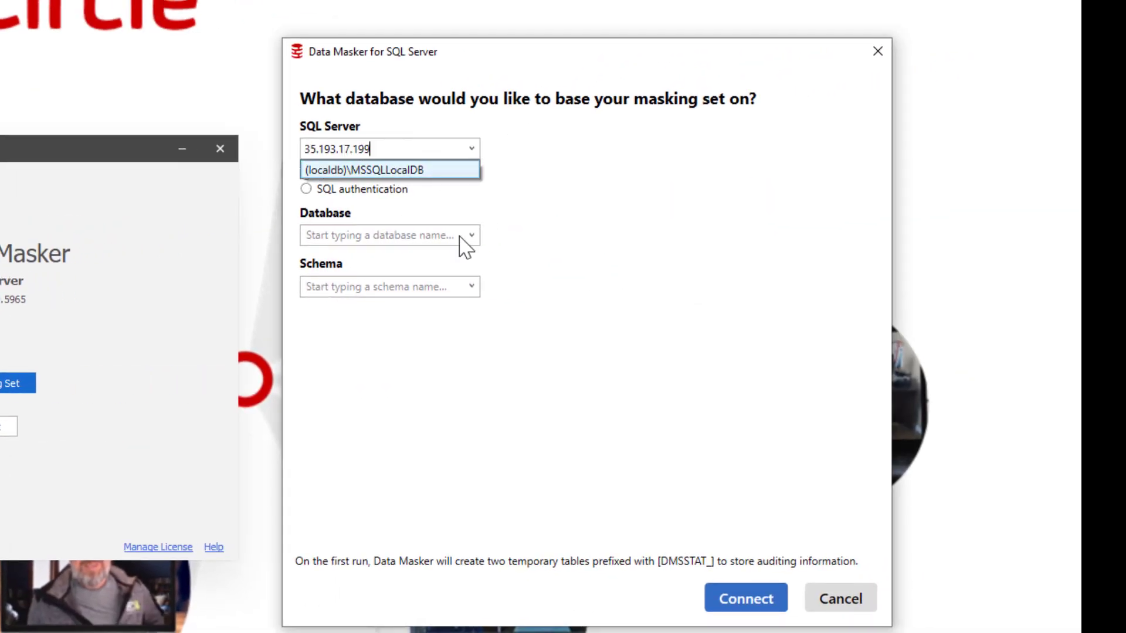
click(305, 189)
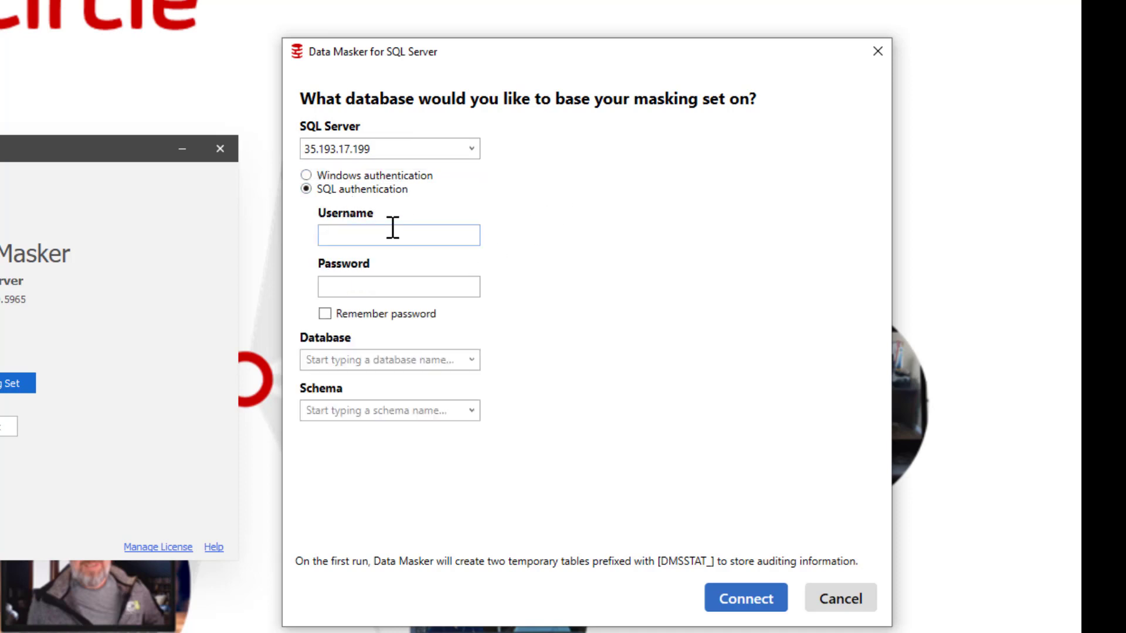
text(sqlserver)
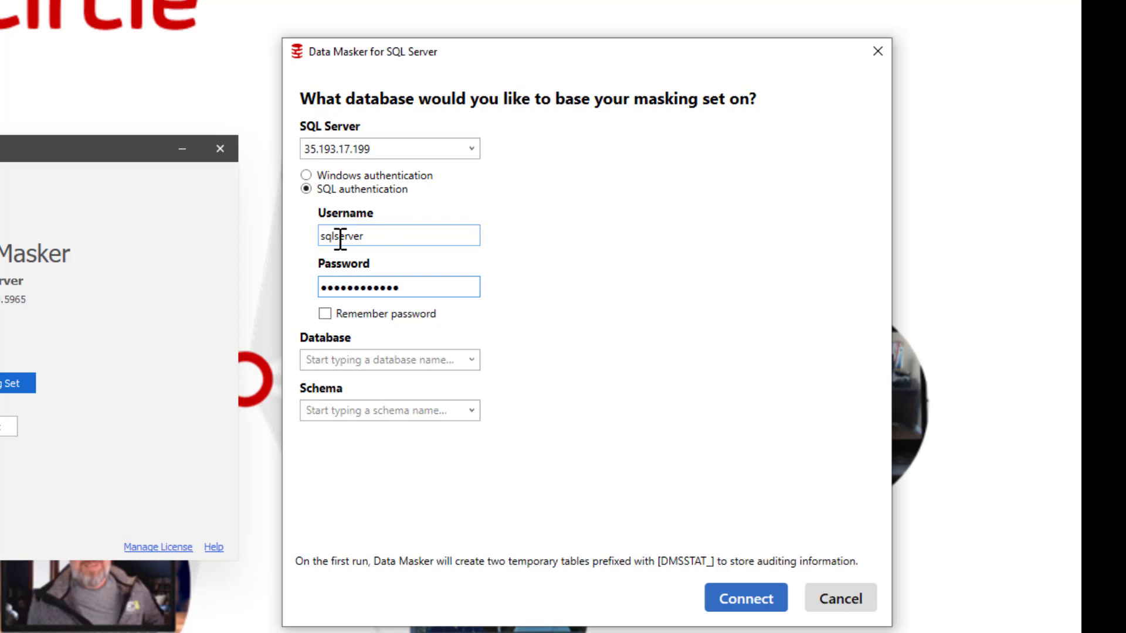
click(325, 314)
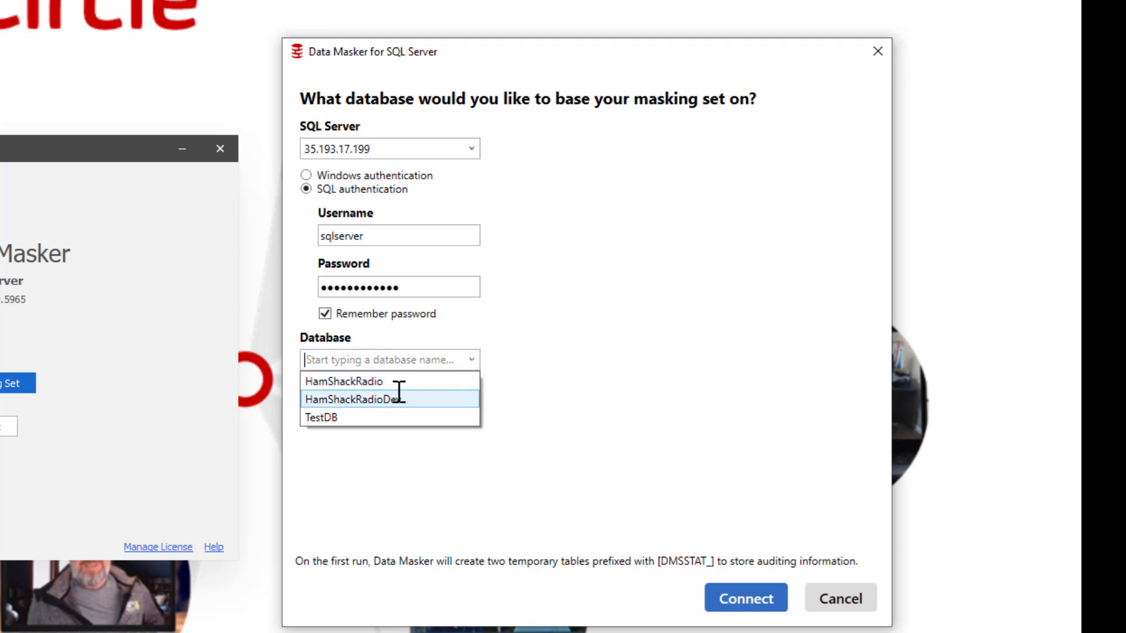
Connect the masking set to the HamShackRadioDev database's dbo schema
click(362, 398)
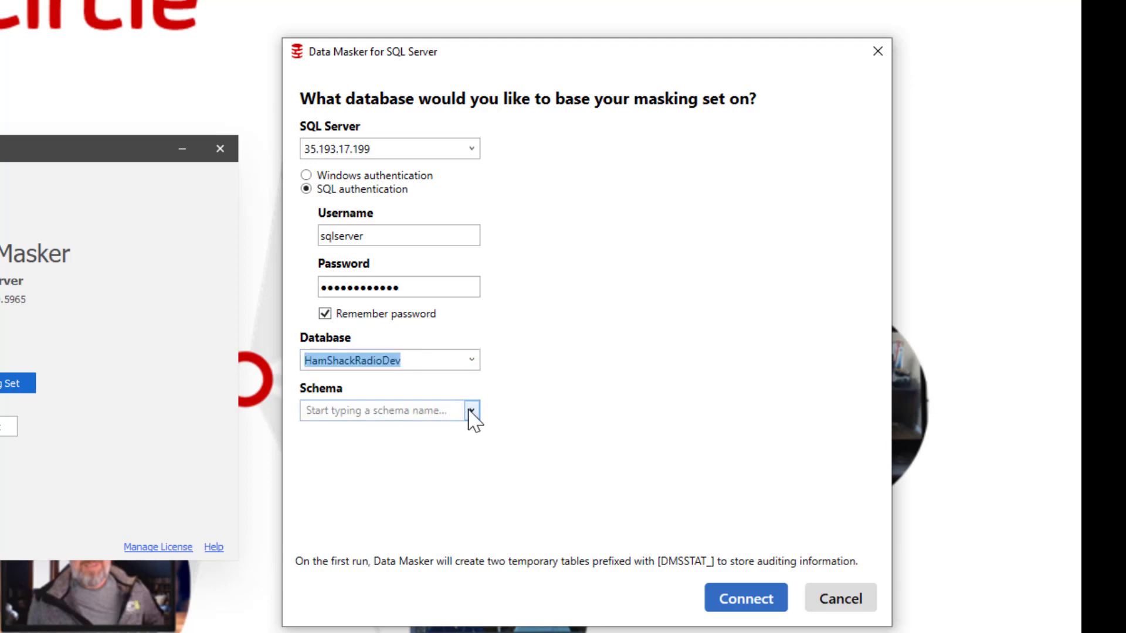
click(471, 411)
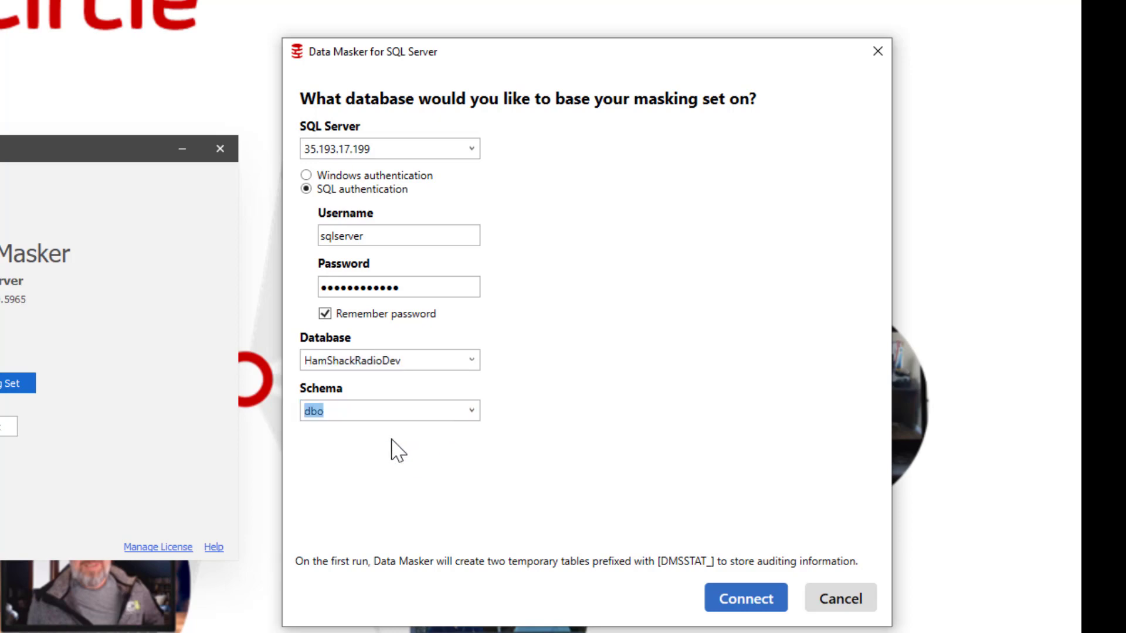
click(744, 597)
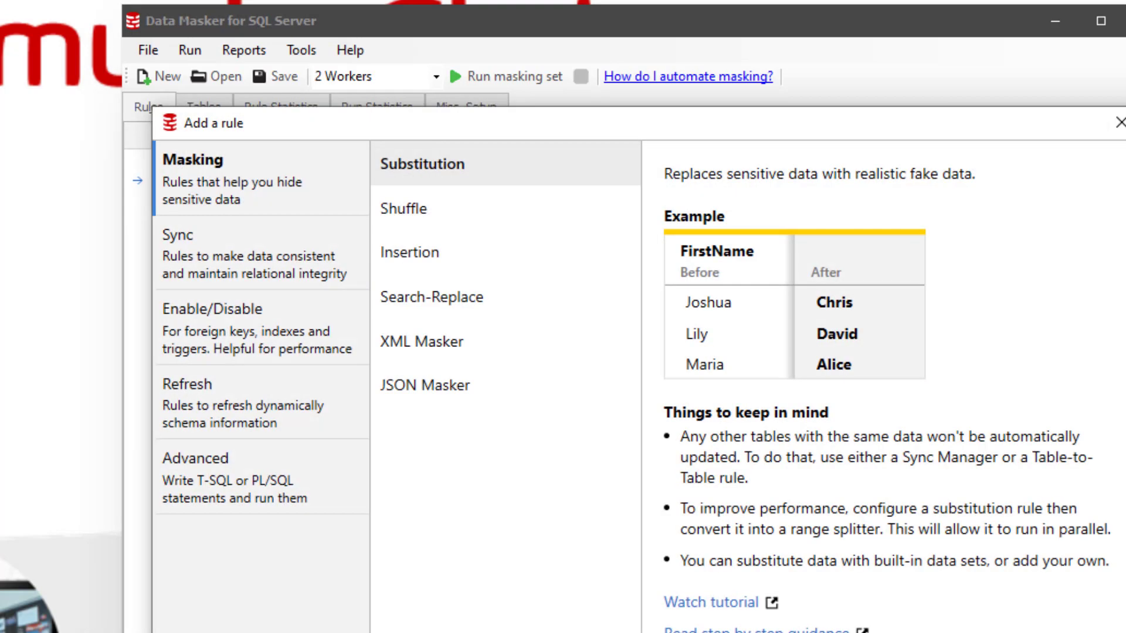
mouse_move(540, 193)
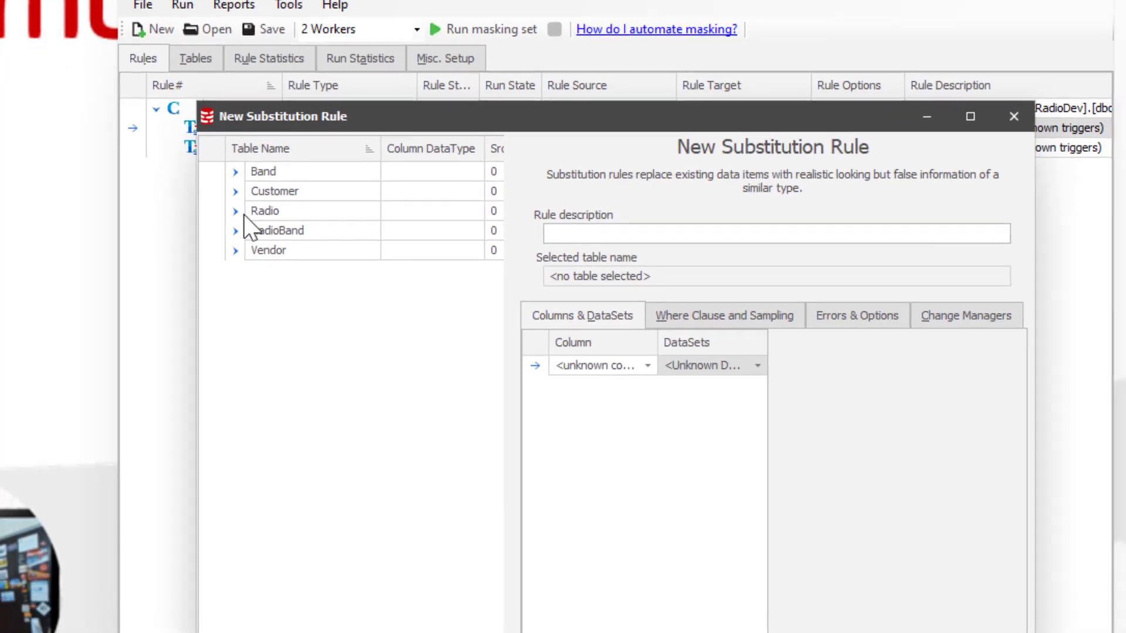
Assign the Occupations dataset to the Radio table's RadioName column in the new substitution rule
click(235, 210)
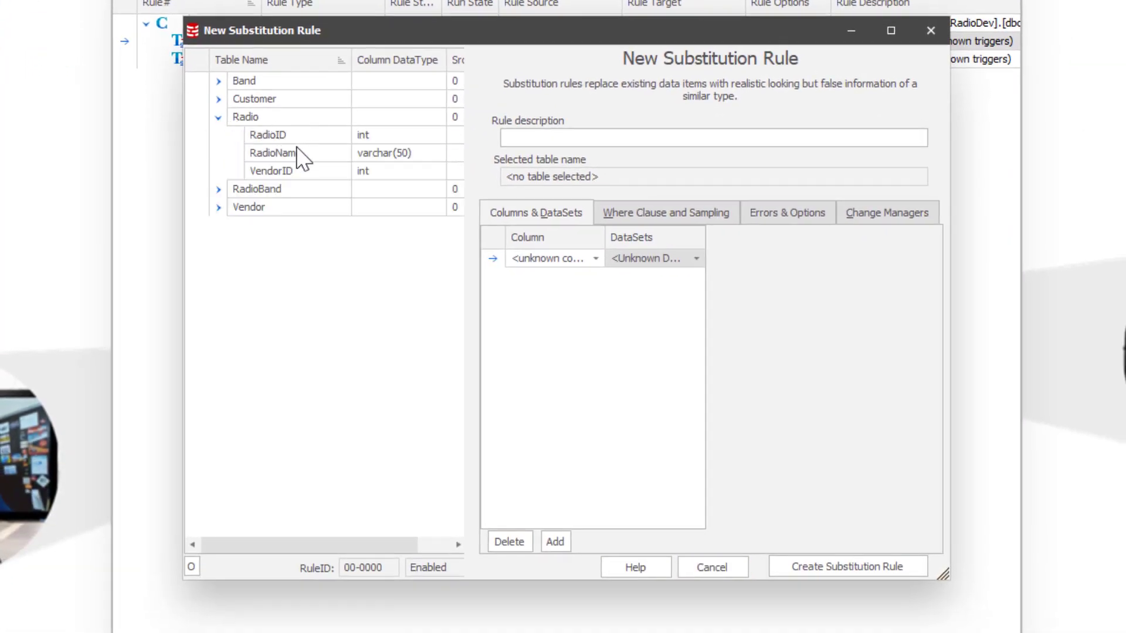
click(274, 152)
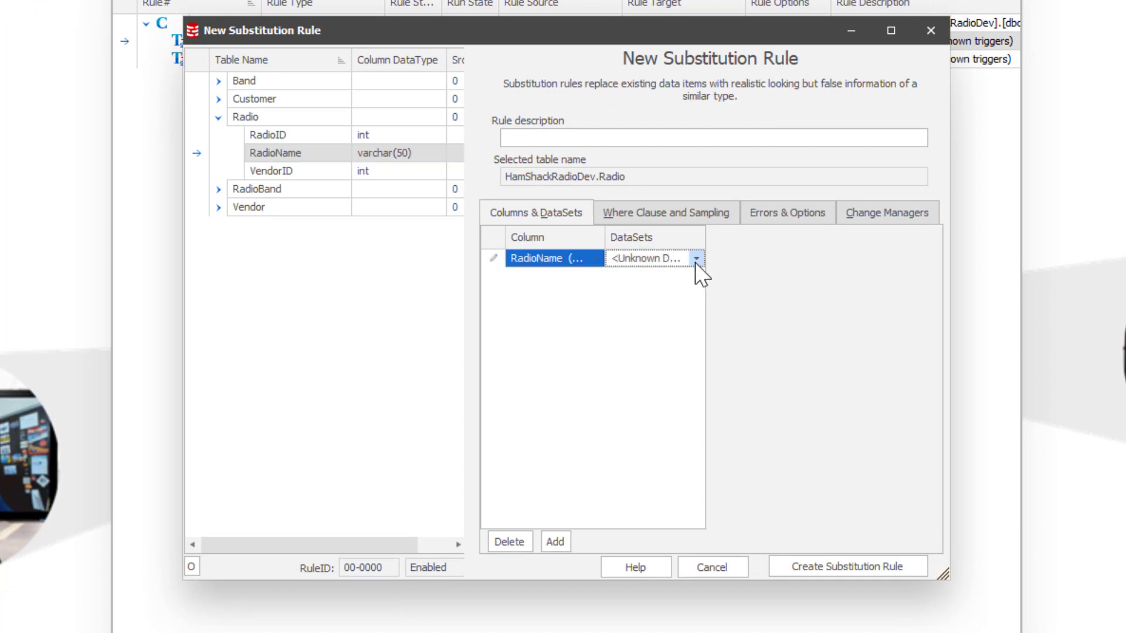
click(695, 258)
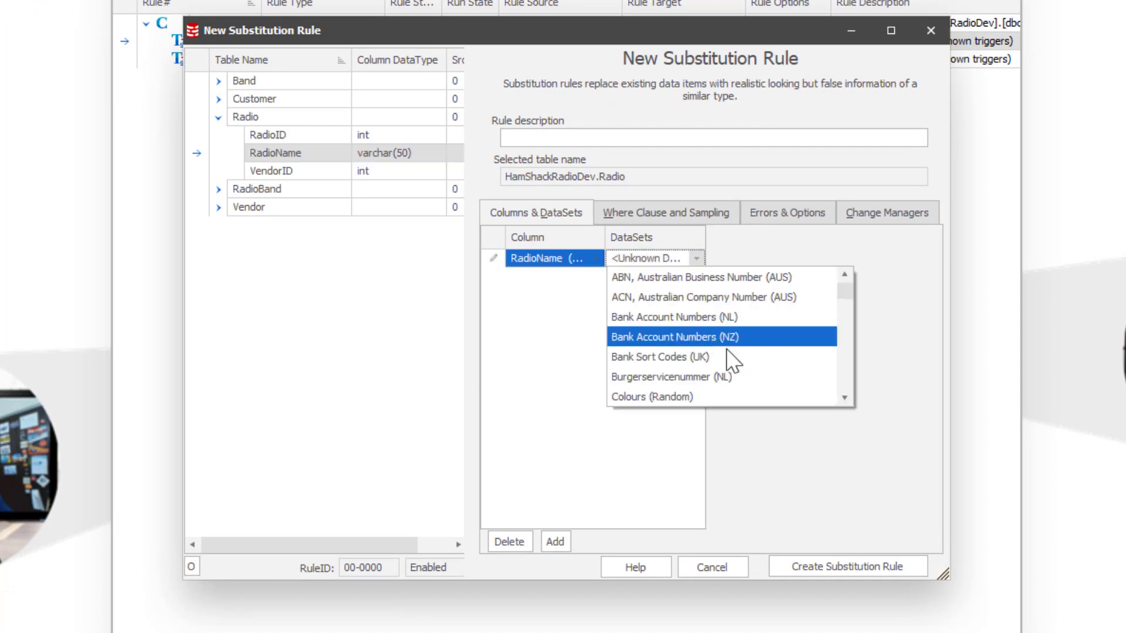
scroll(down, 3)
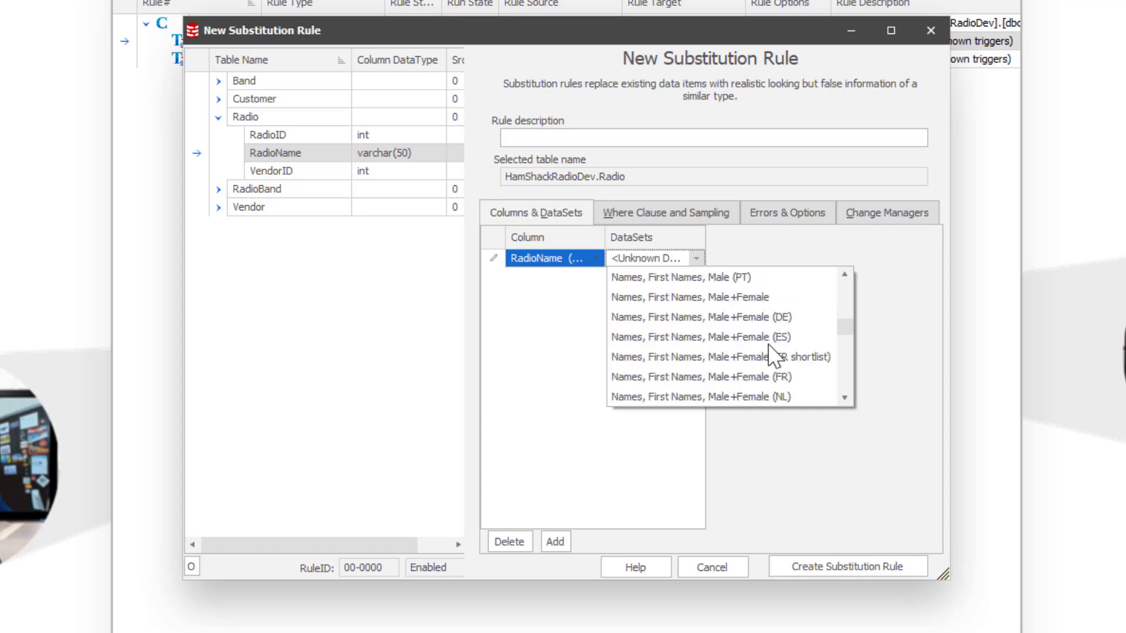
scroll(down, 3)
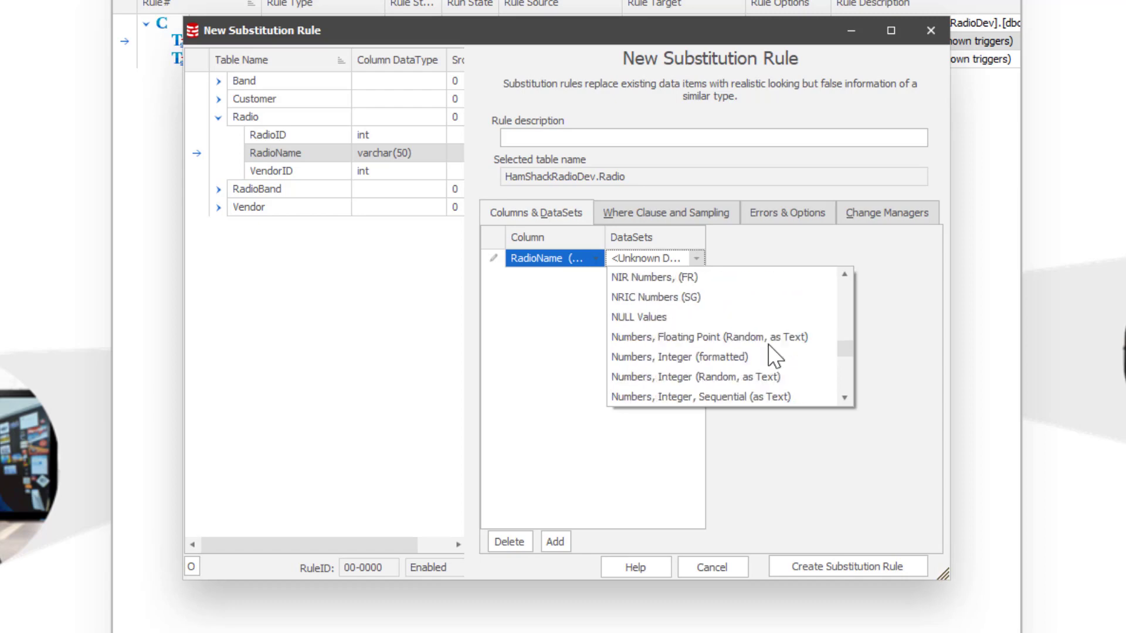
scroll(down, 3)
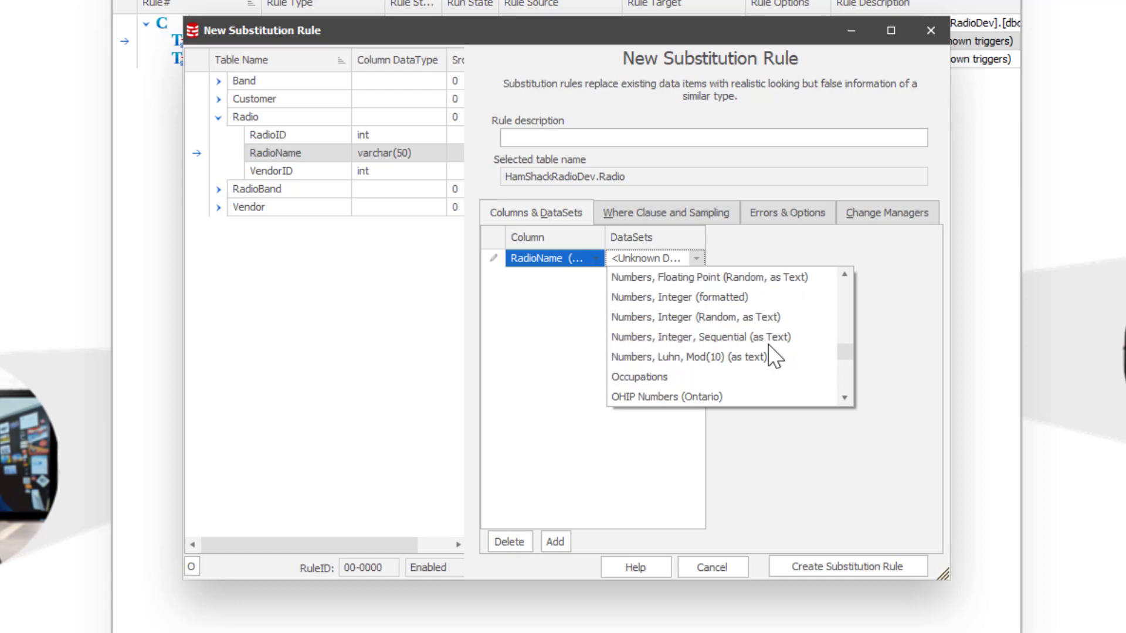
click(638, 376)
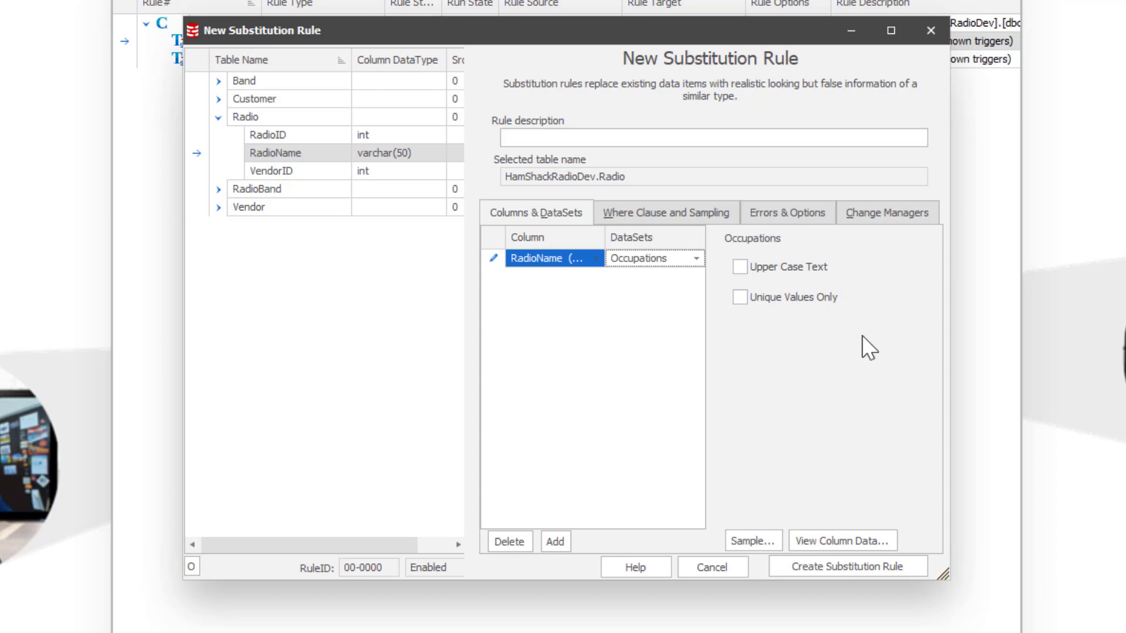
mouse_move(276, 84)
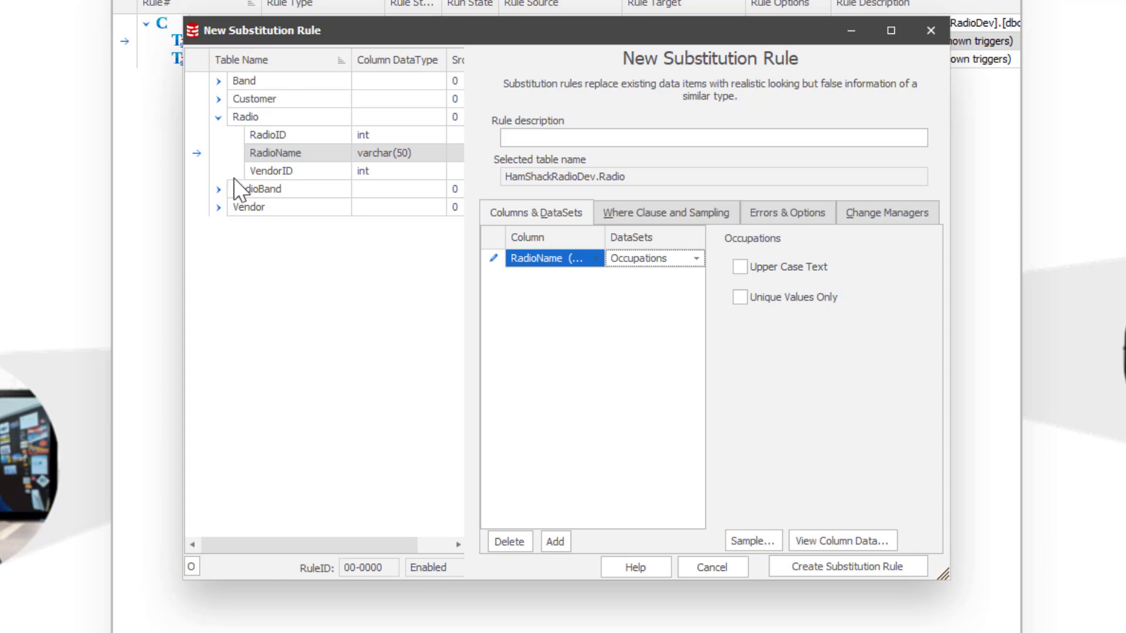
click(220, 189)
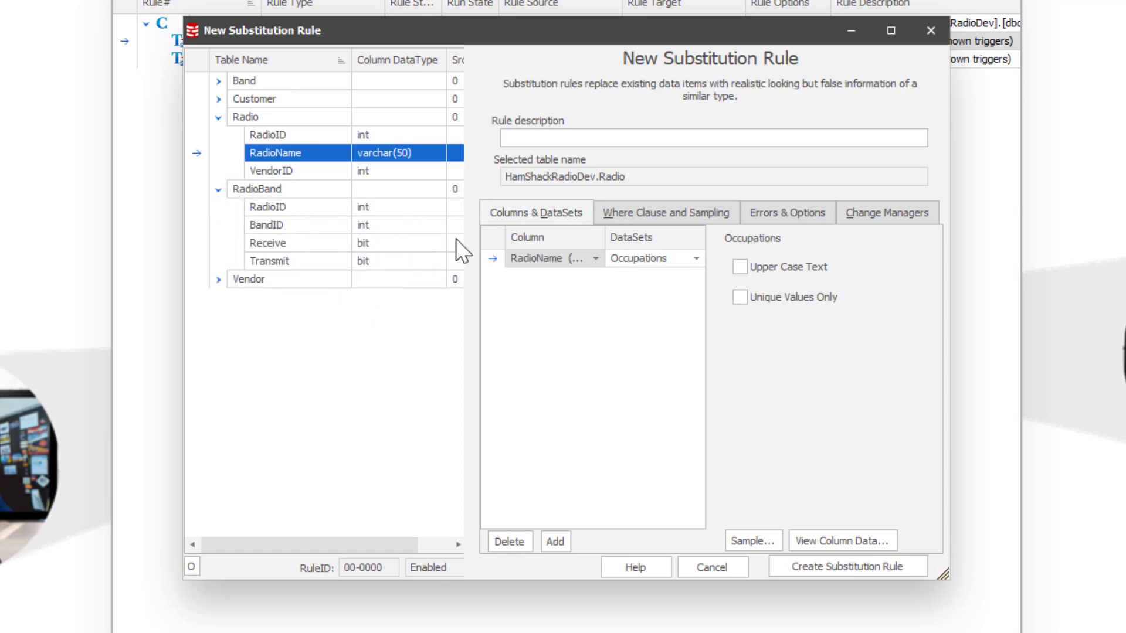
mouse_move(727, 385)
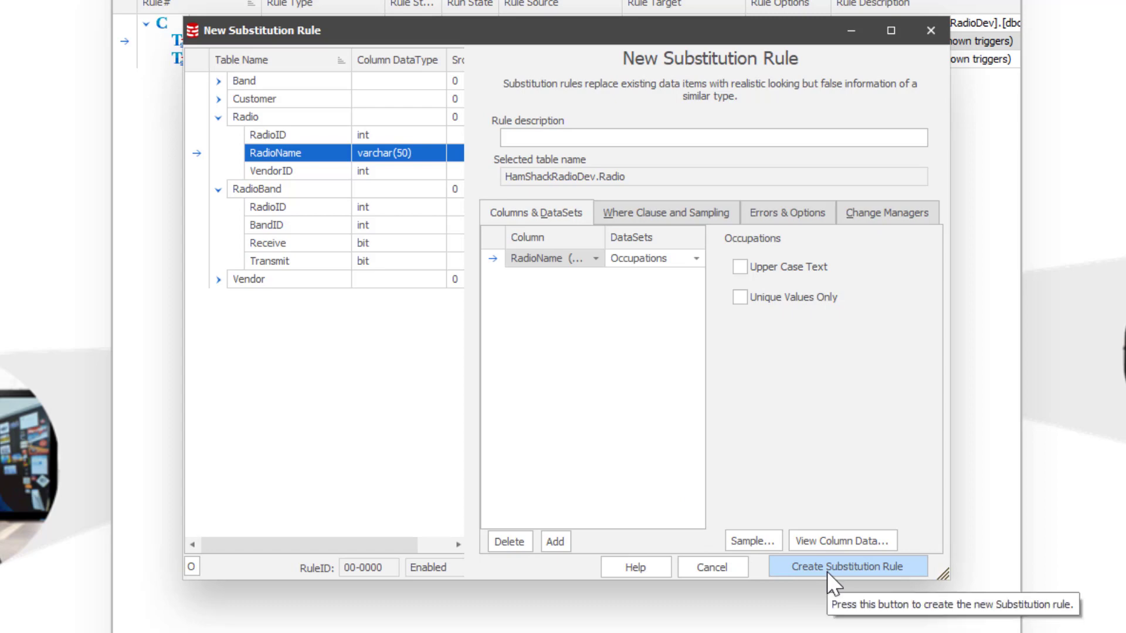
Create the RadioName substitution rule and run the whole masking set to successful completion
click(847, 567)
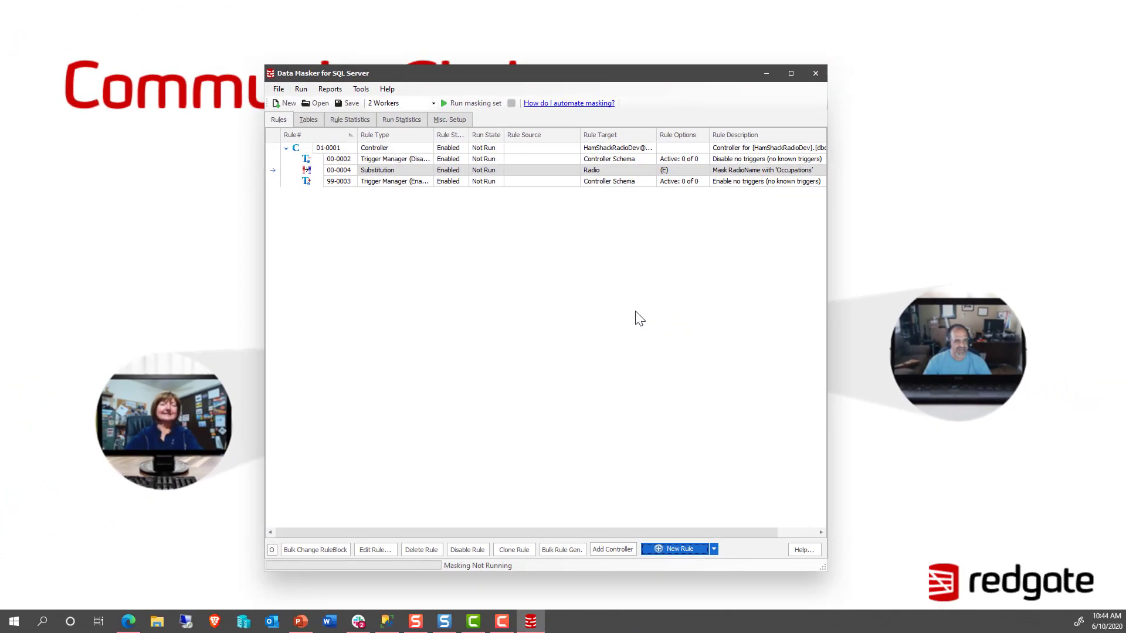
mouse_move(308, 135)
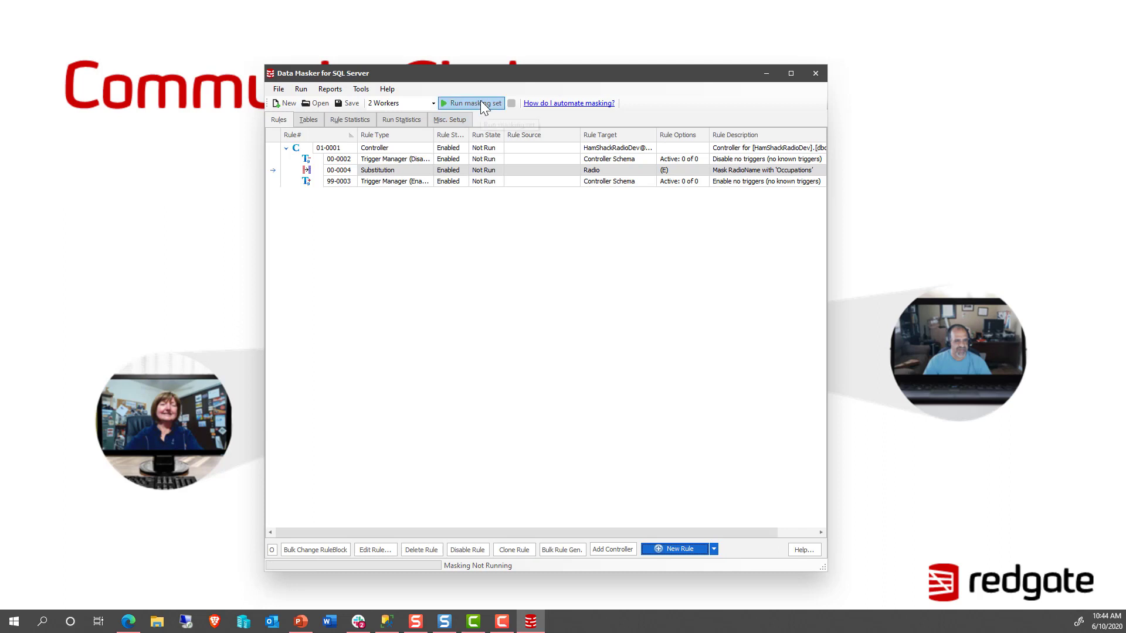
mouse_move(480, 103)
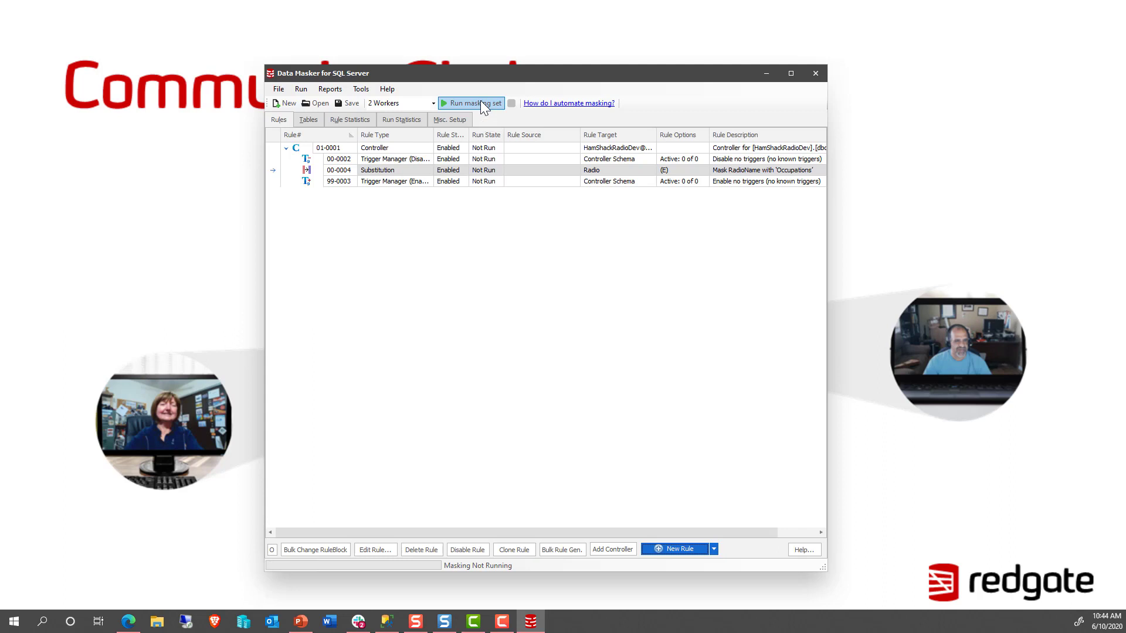
click(472, 103)
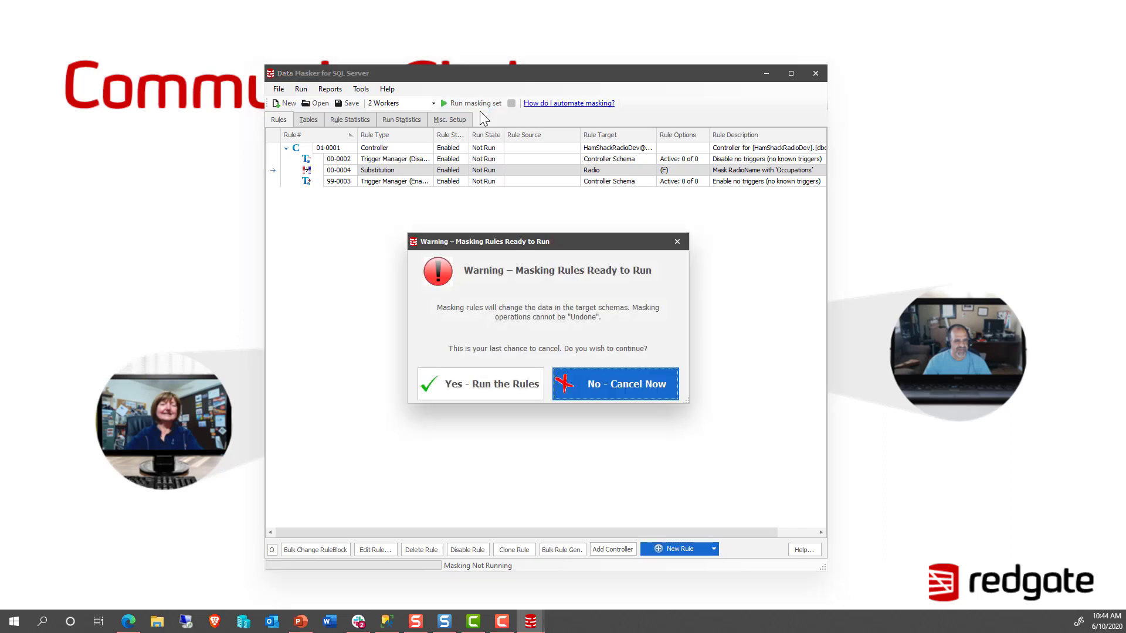
click(479, 384)
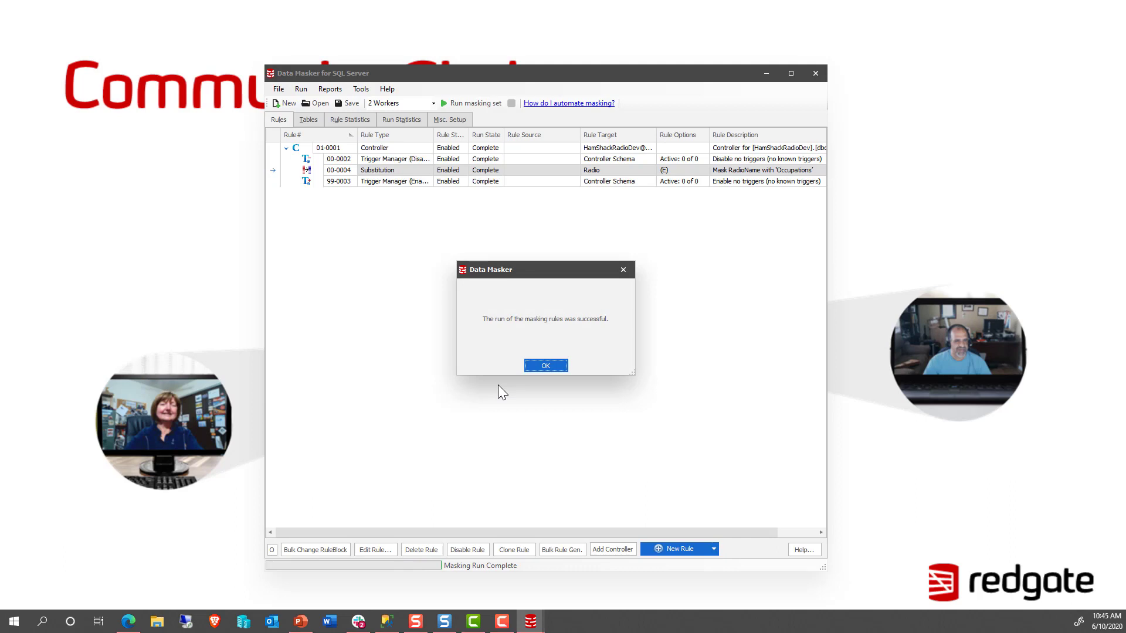
mouse_move(545, 365)
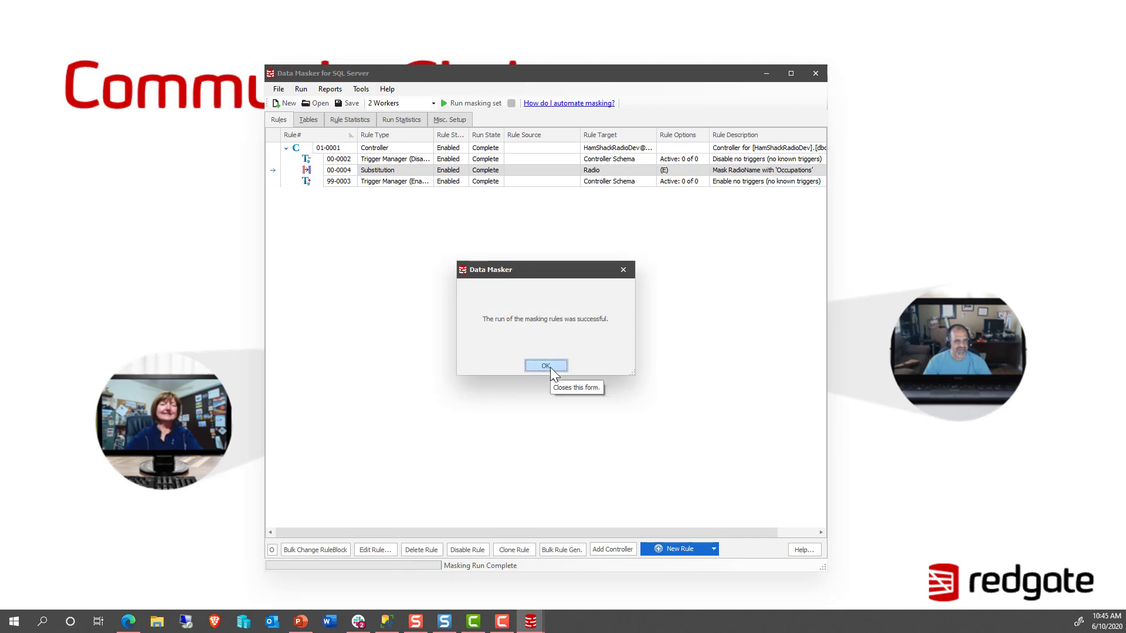
click(545, 366)
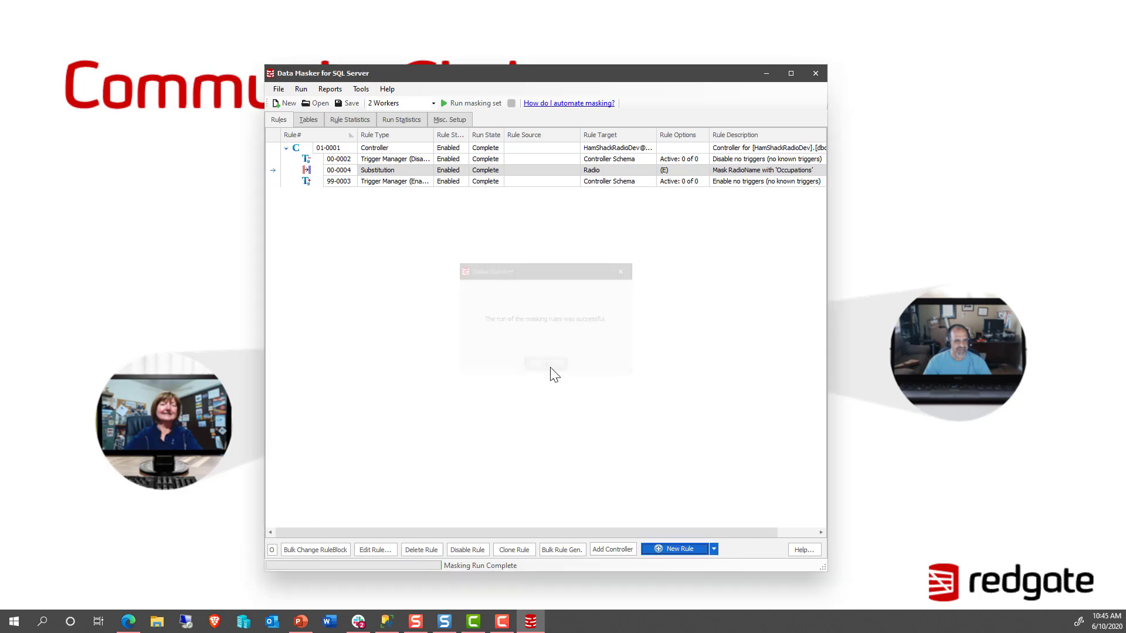
click(545, 365)
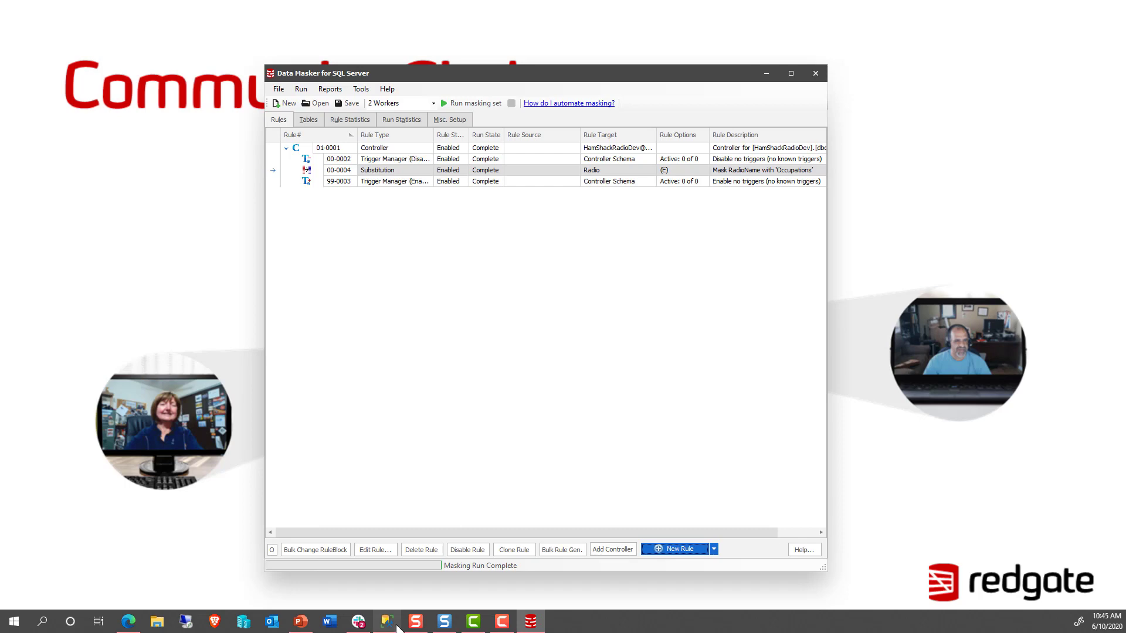
Start a new query window against HamShackRadioDev in SQL Server Management Studio
click(385, 621)
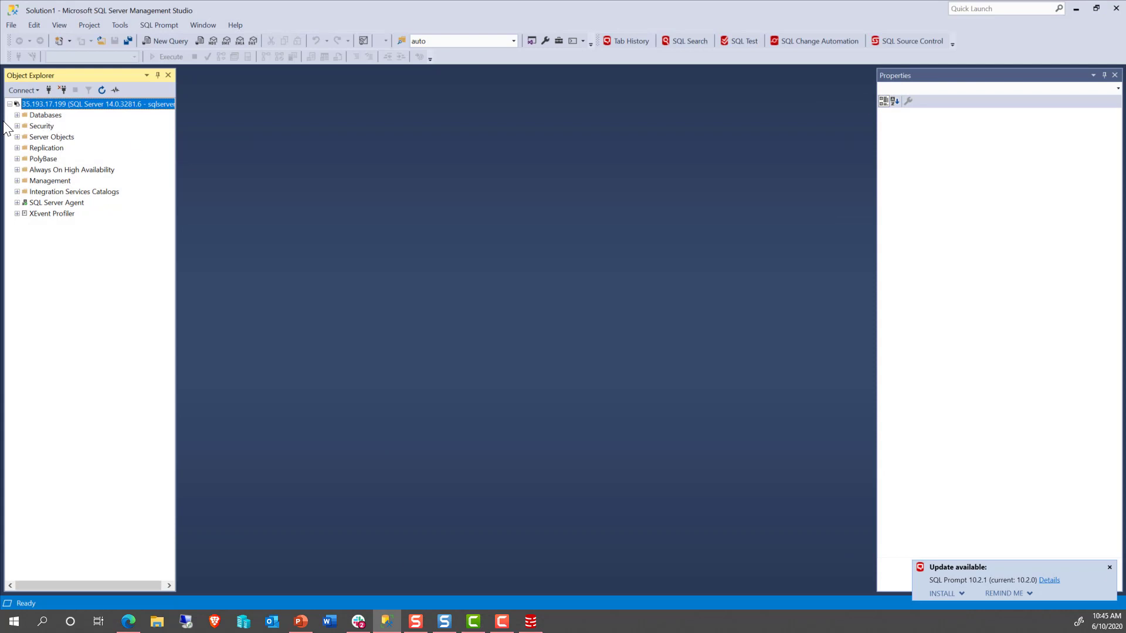
click(16, 115)
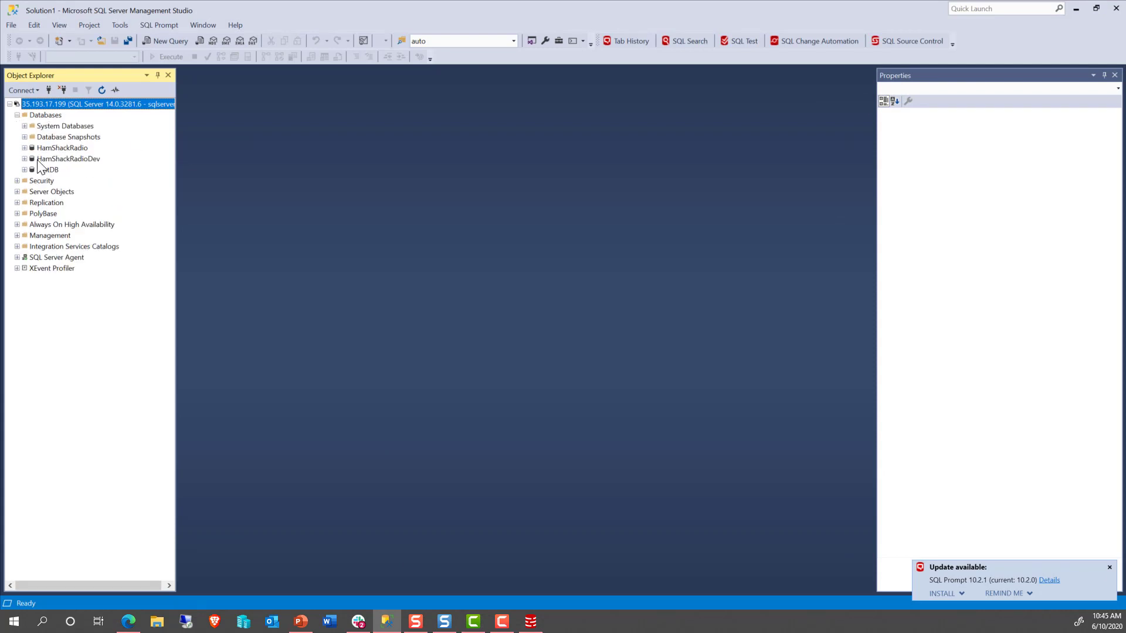
click(68, 158)
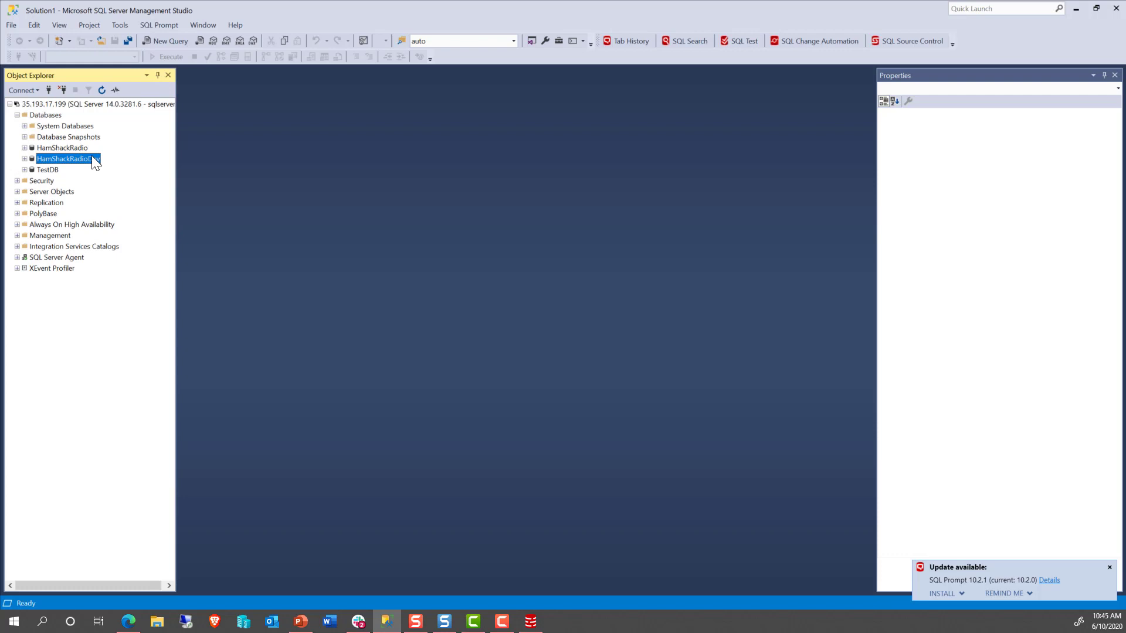
right_click(66, 158)
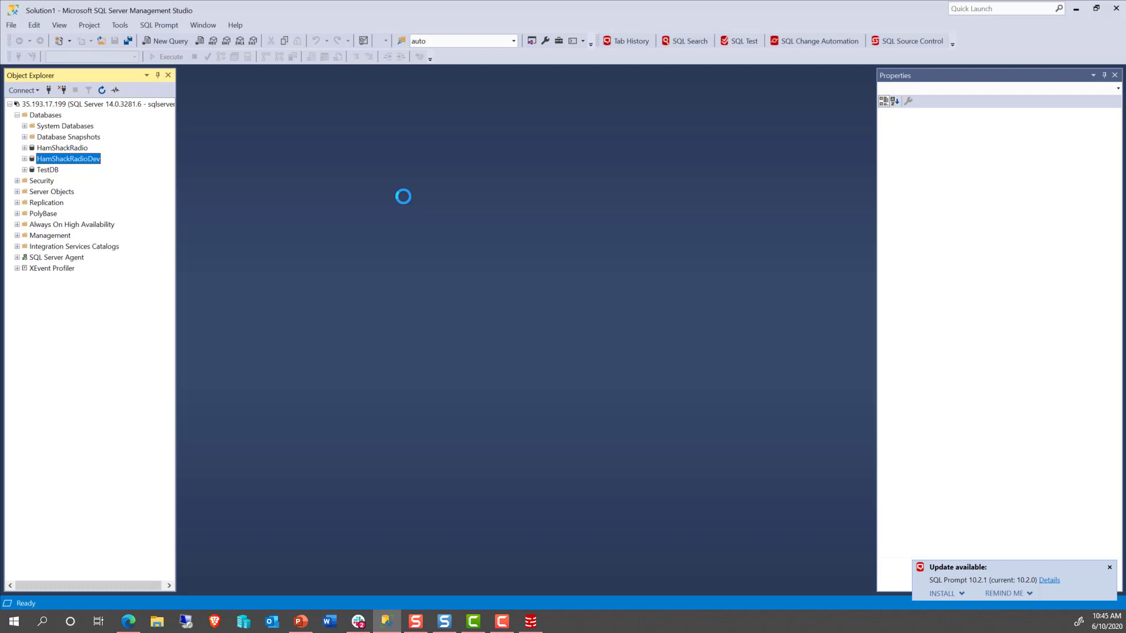
click(165, 41)
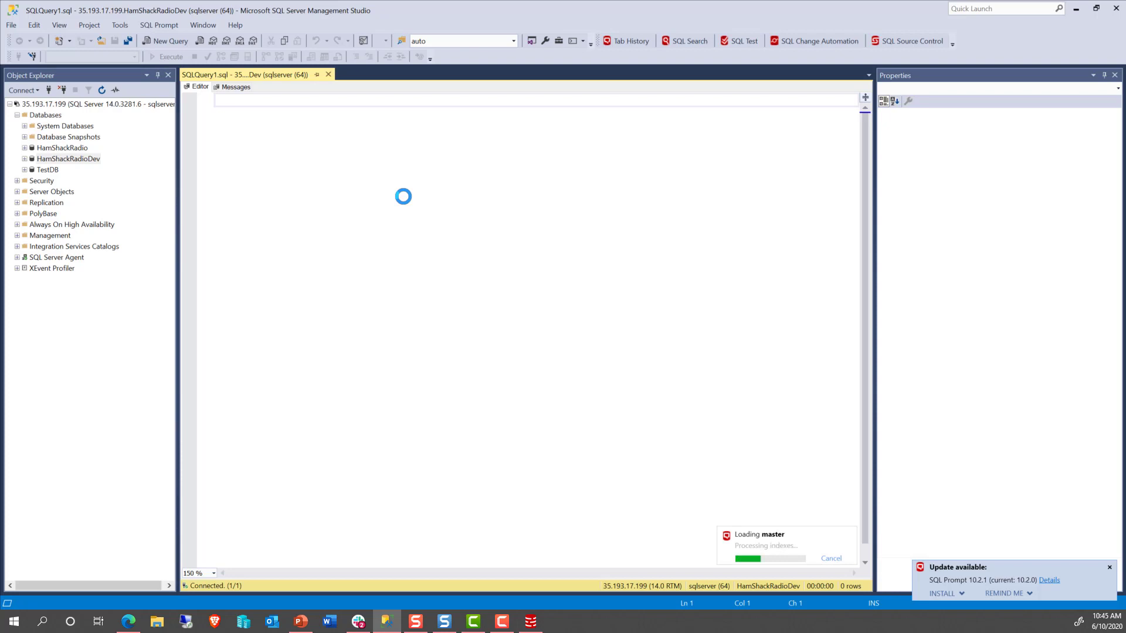
Run 'SELECT * FROM dbo.Radio AS r' to confirm RadioName now holds occupation names
text(SELECT * FROM dbo.Radio AS)
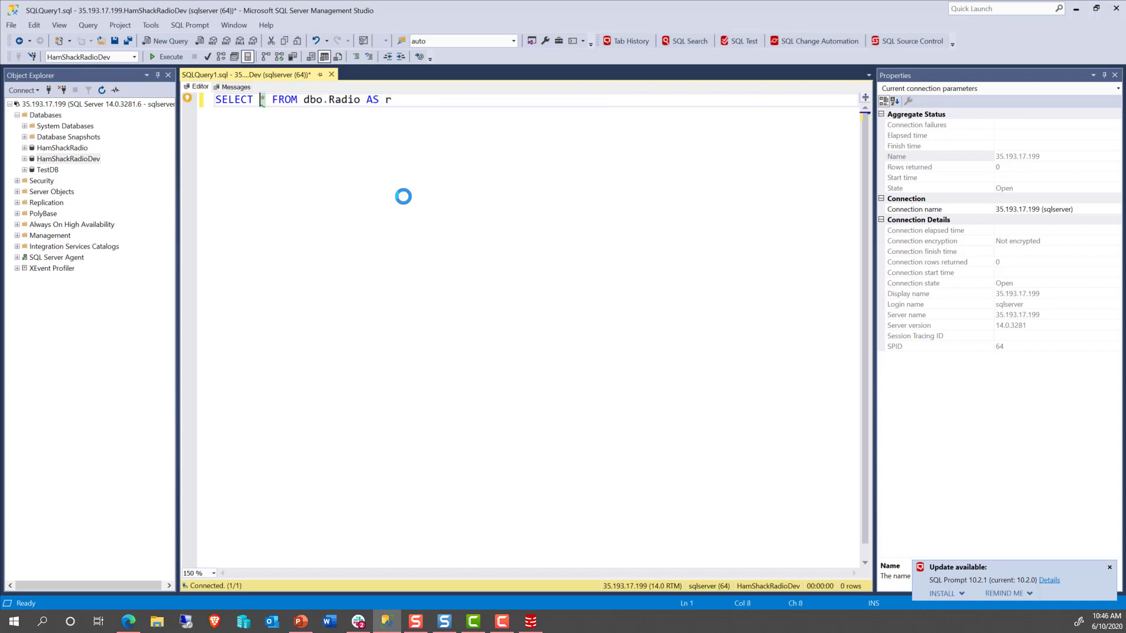
text(r)
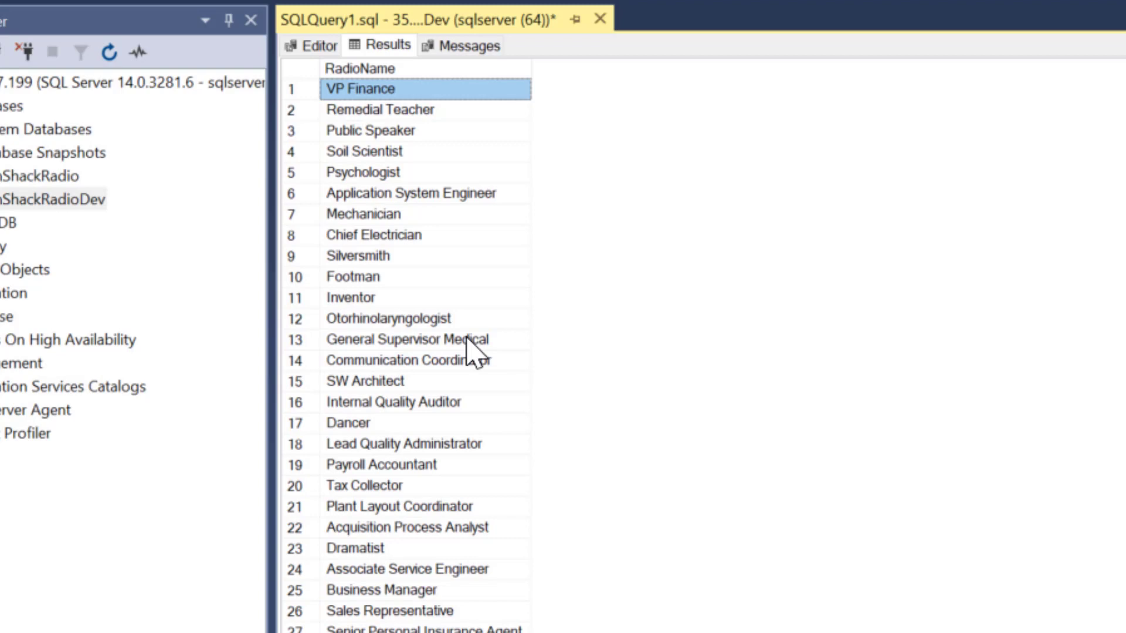
mouse_move(473, 355)
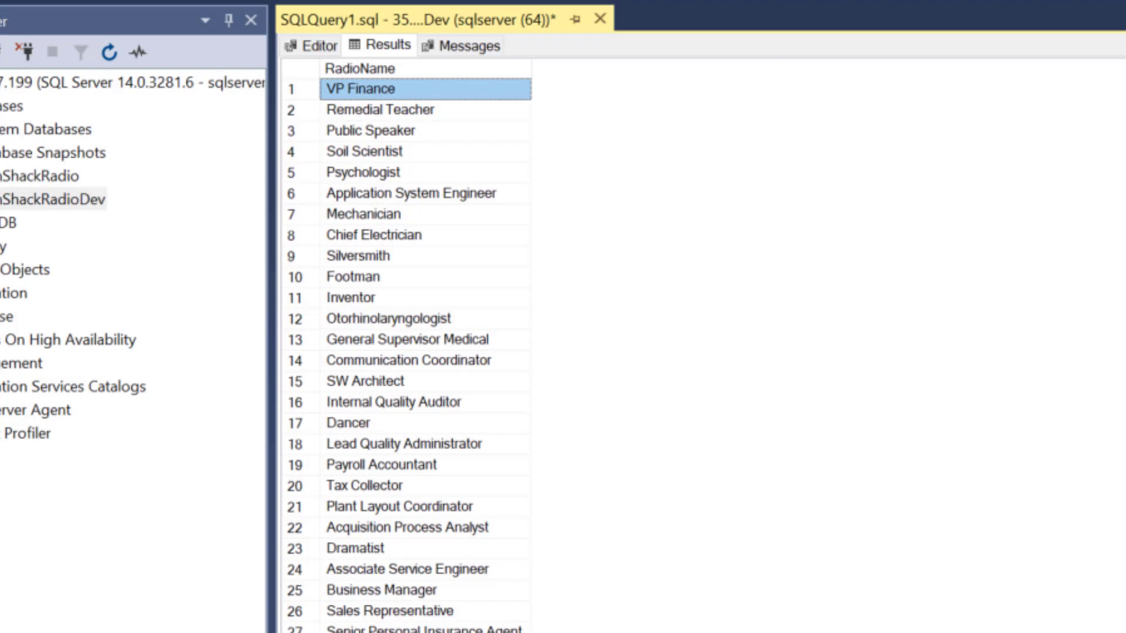